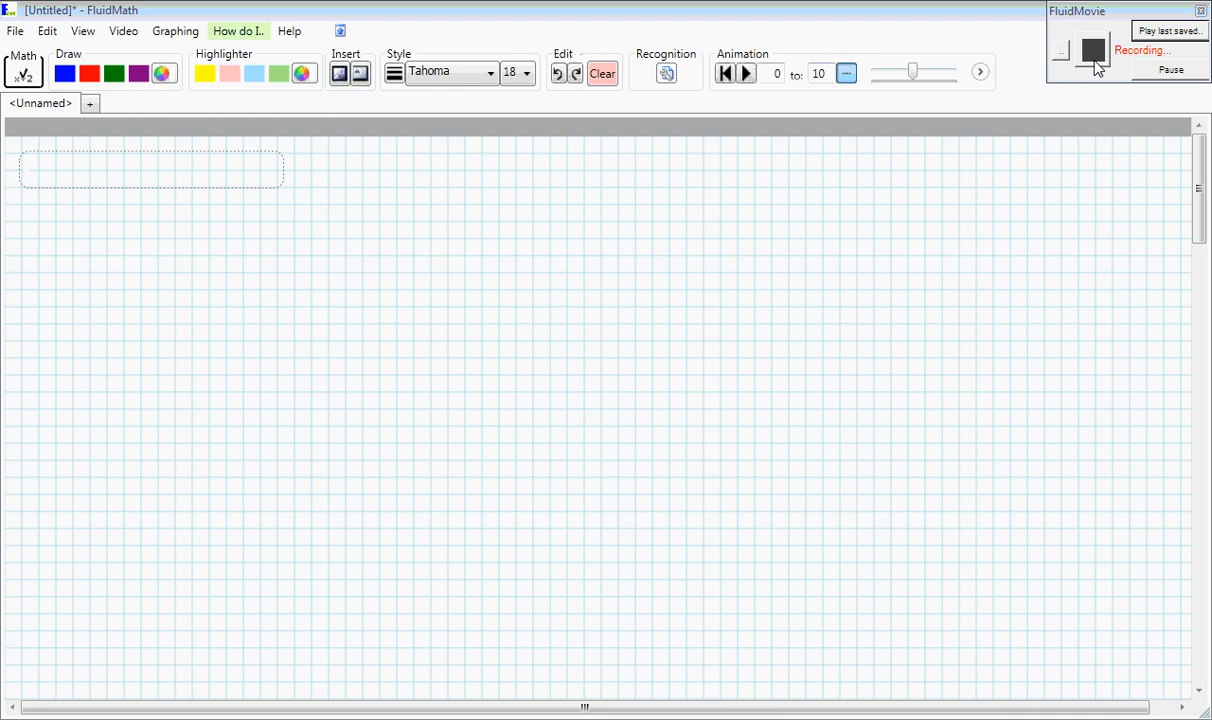
{"action": "mouse_move", "coordinate": [335, 280]}
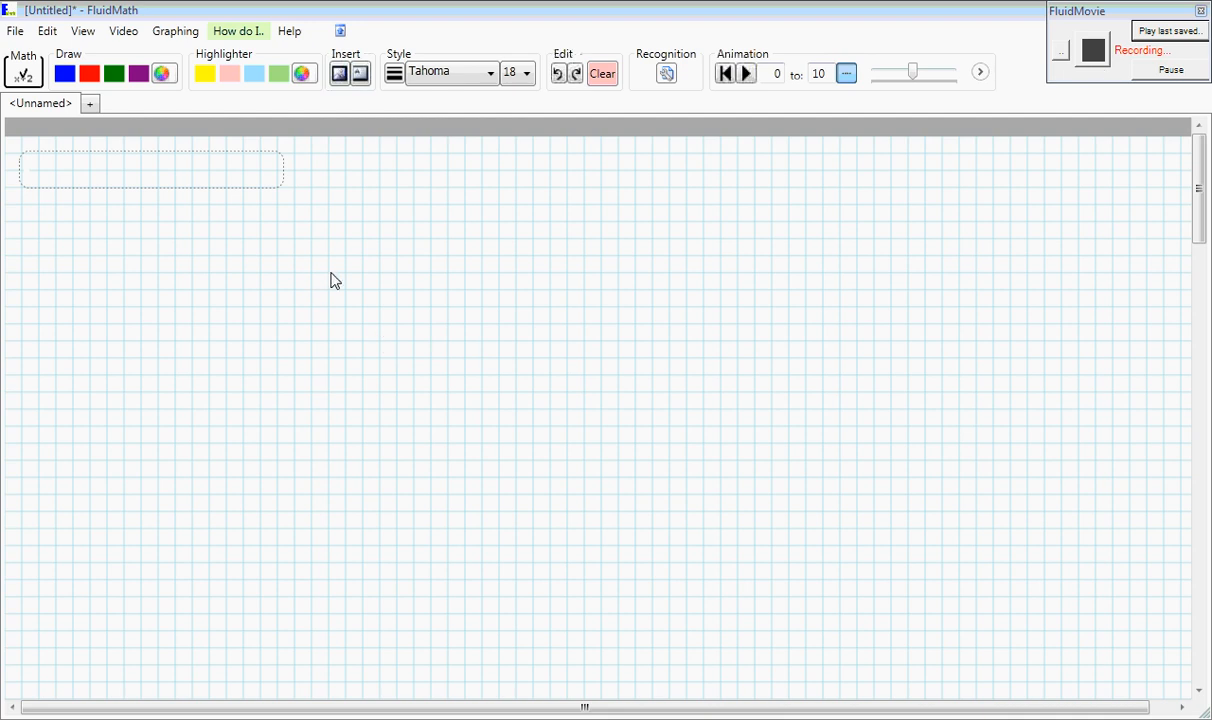
{"action": "mouse_move", "coordinate": [218, 318]}
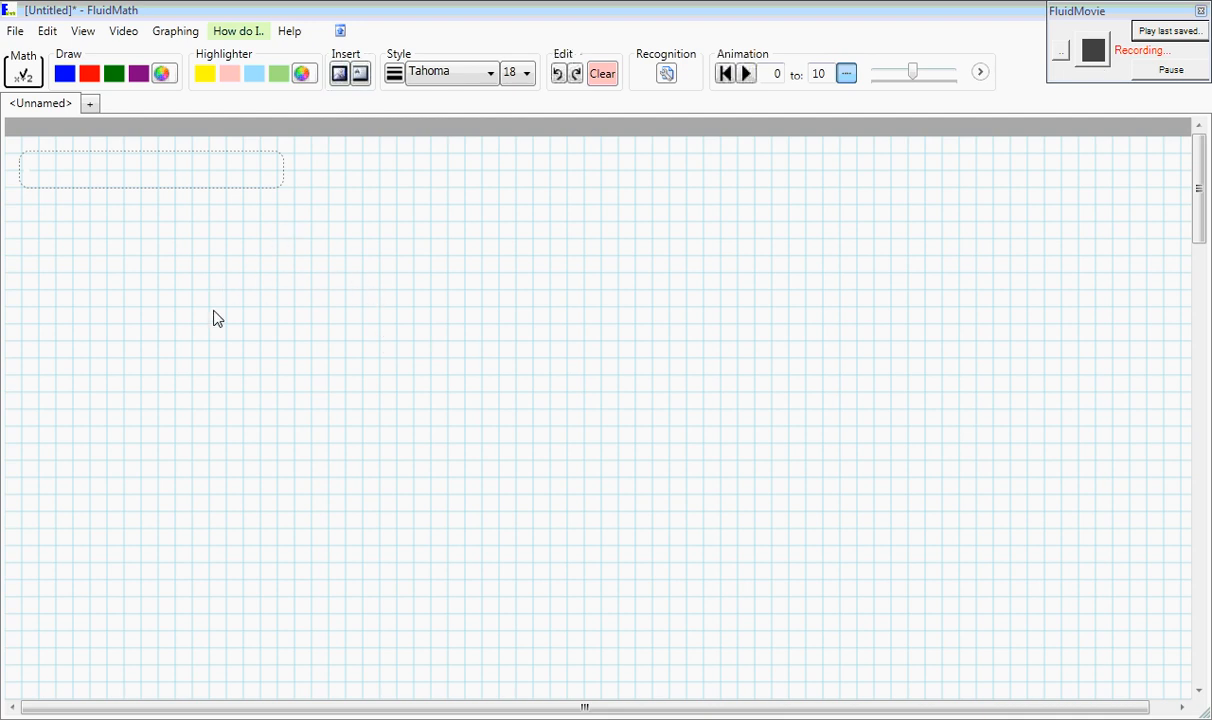
Handwrite the fraction equation (x − 3)/2 = 1 with the Math pen so it becomes typeset.
{"action": "left_click_drag", "start_coordinate": [188, 287], "coordinate": [232, 327]}
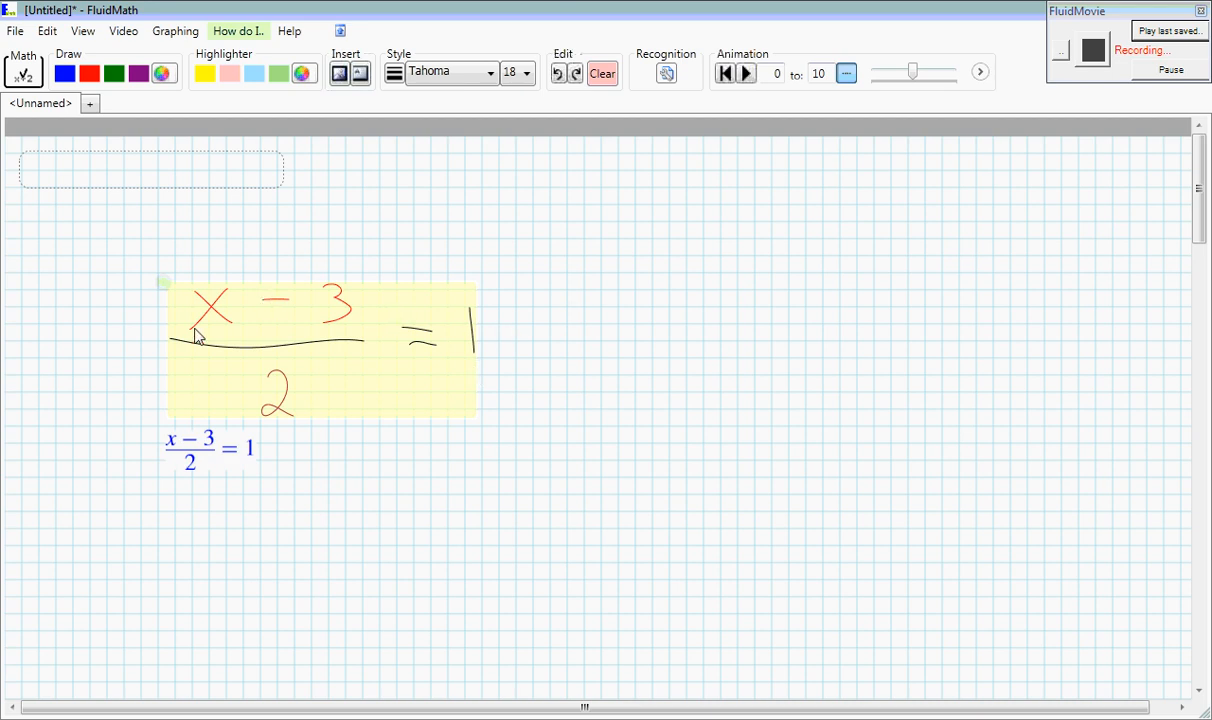
{"action": "mouse_move", "coordinate": [221, 474]}
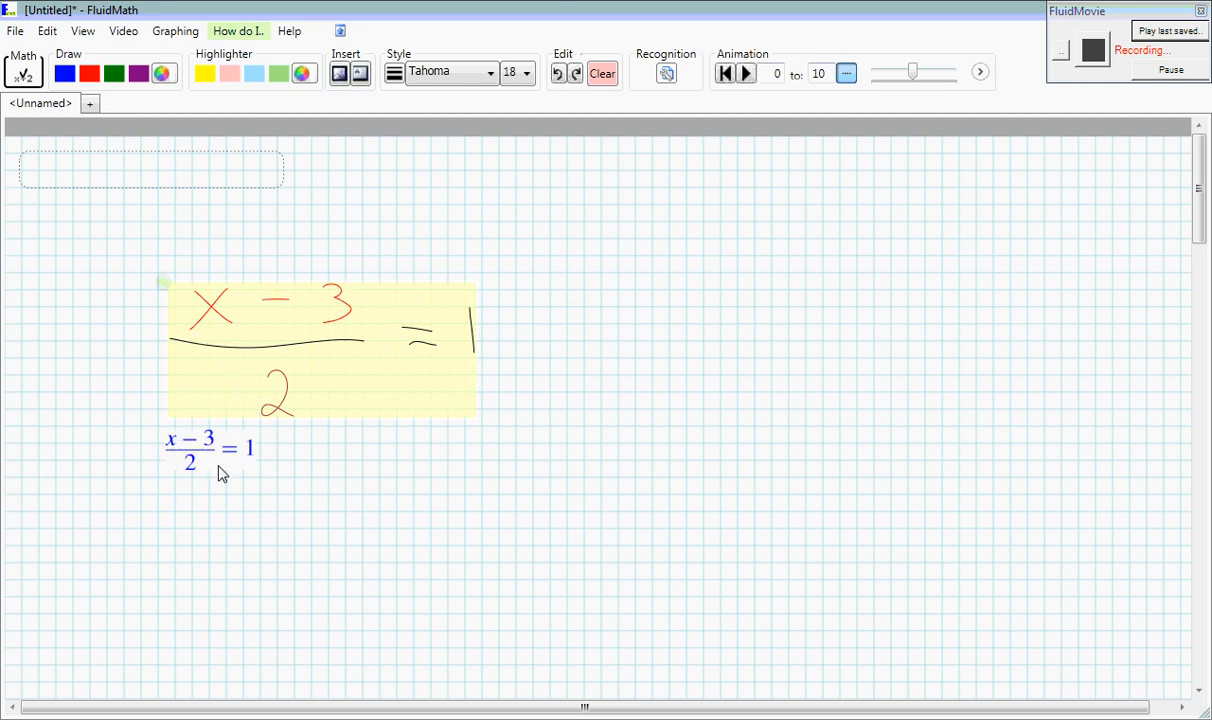
{"action": "mouse_move", "coordinate": [172, 461]}
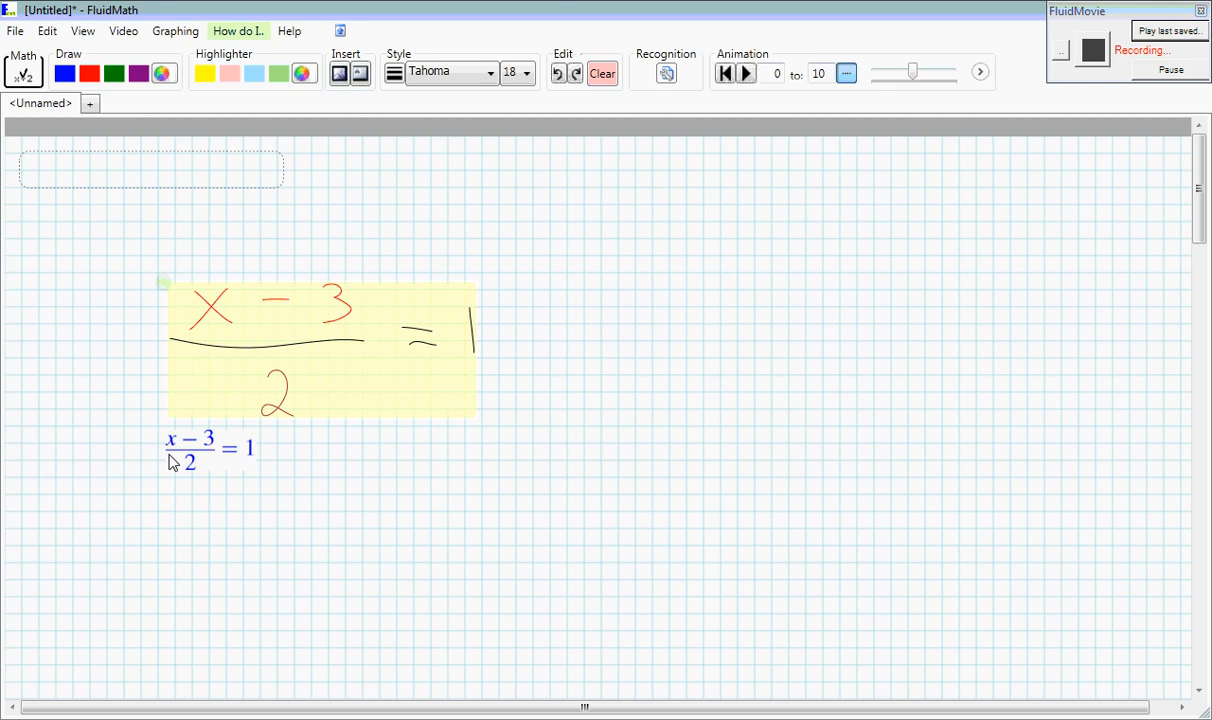
{"action": "left_click_drag", "start_coordinate": [470, 300], "coordinate": [460, 345]}
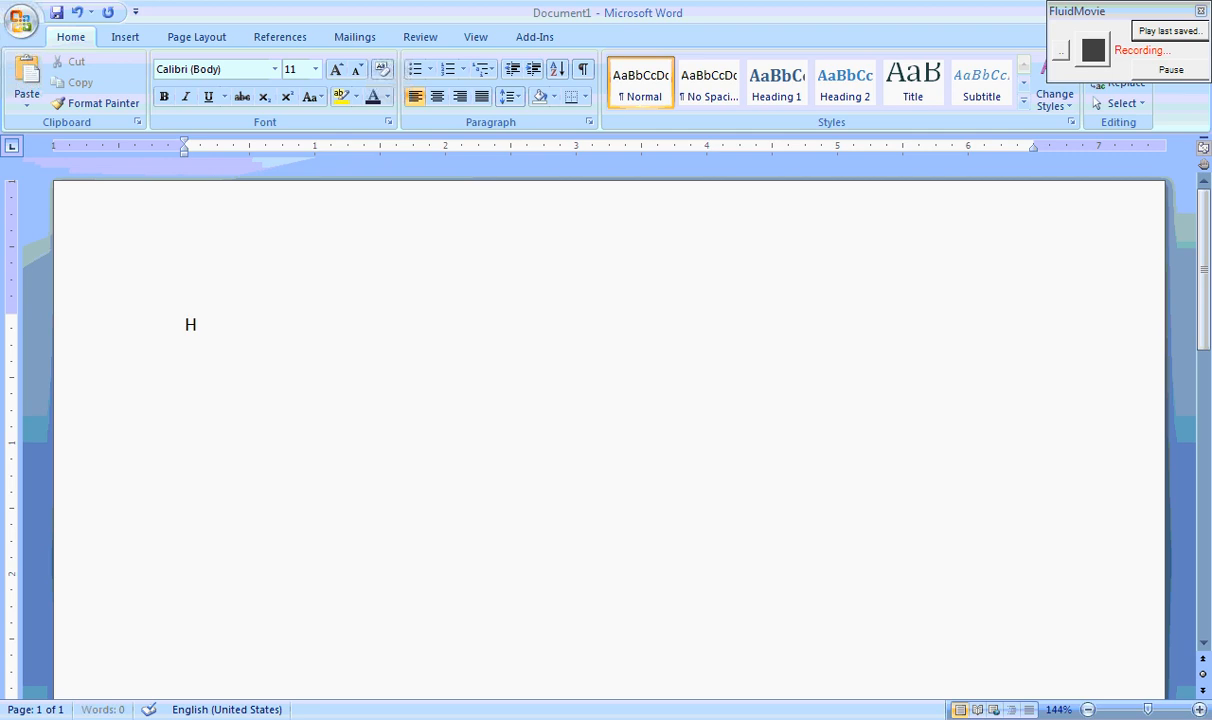
Type the heading 'Homework due June 1', the line 'Solve the following equations for x:', and item 'a)'.
{"action": "type", "text": "omework due June 1"}
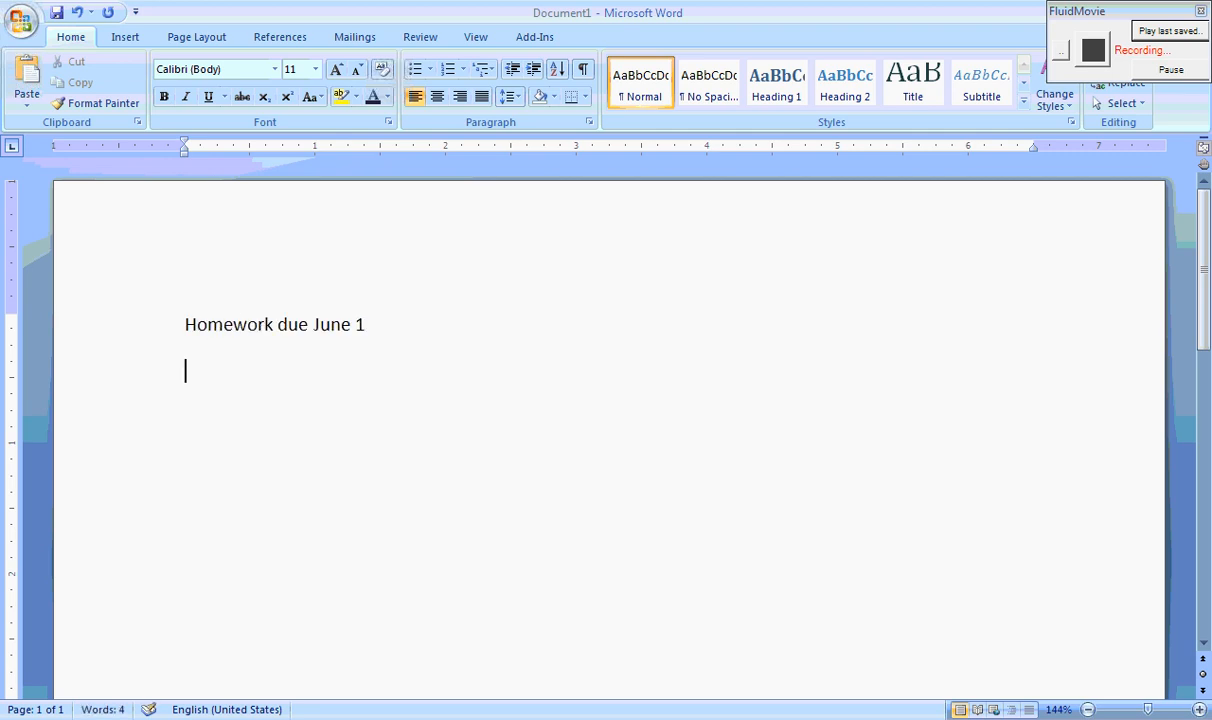
{"action": "type", "text": "Solve the following"}
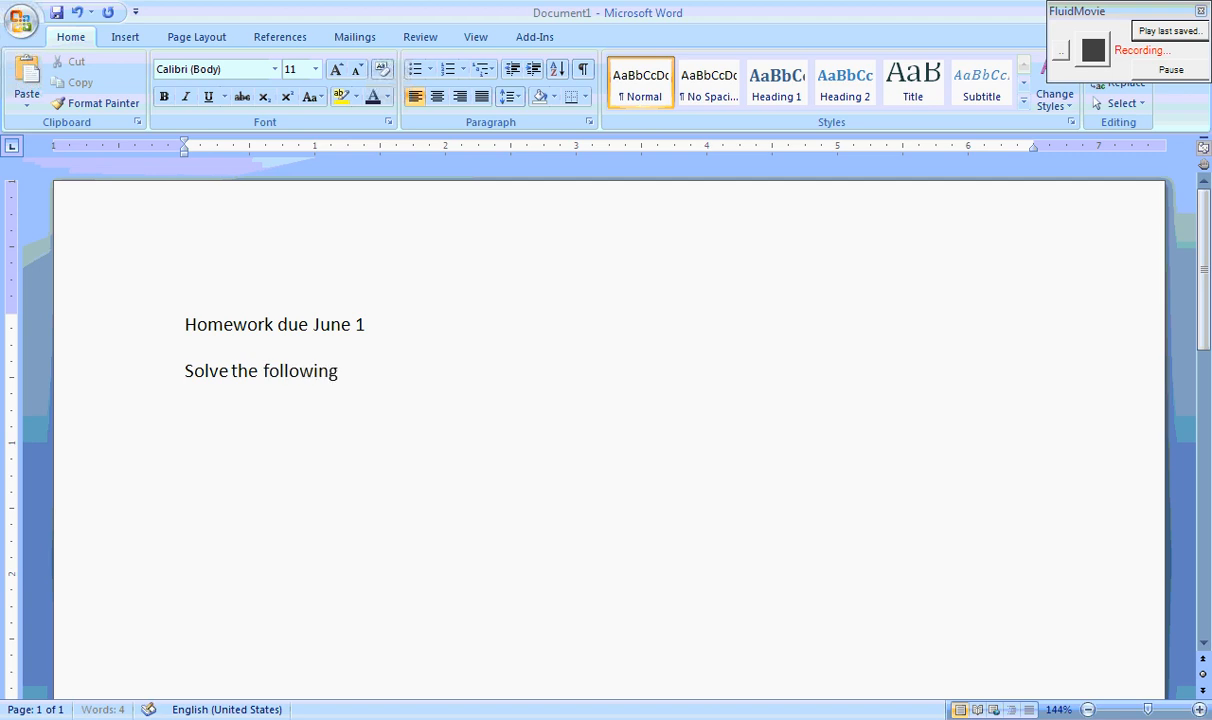
{"action": "type", "text": "equations for x:"}
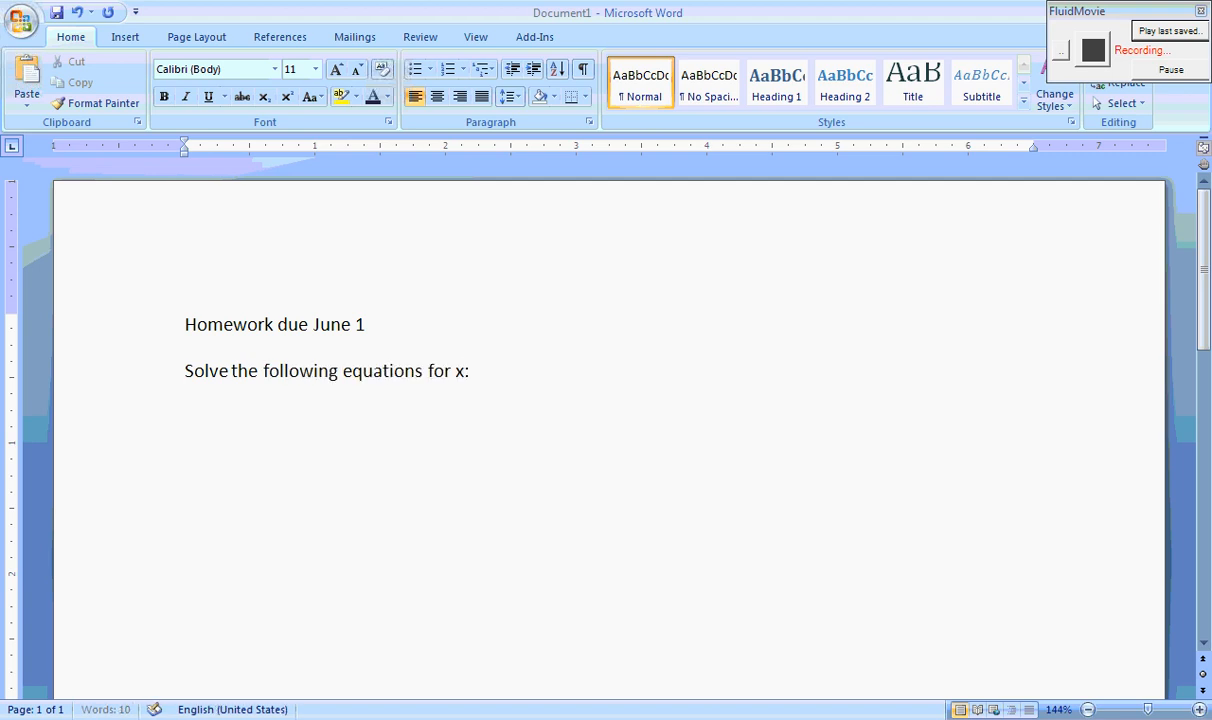
{"action": "type", "text": "a)"}
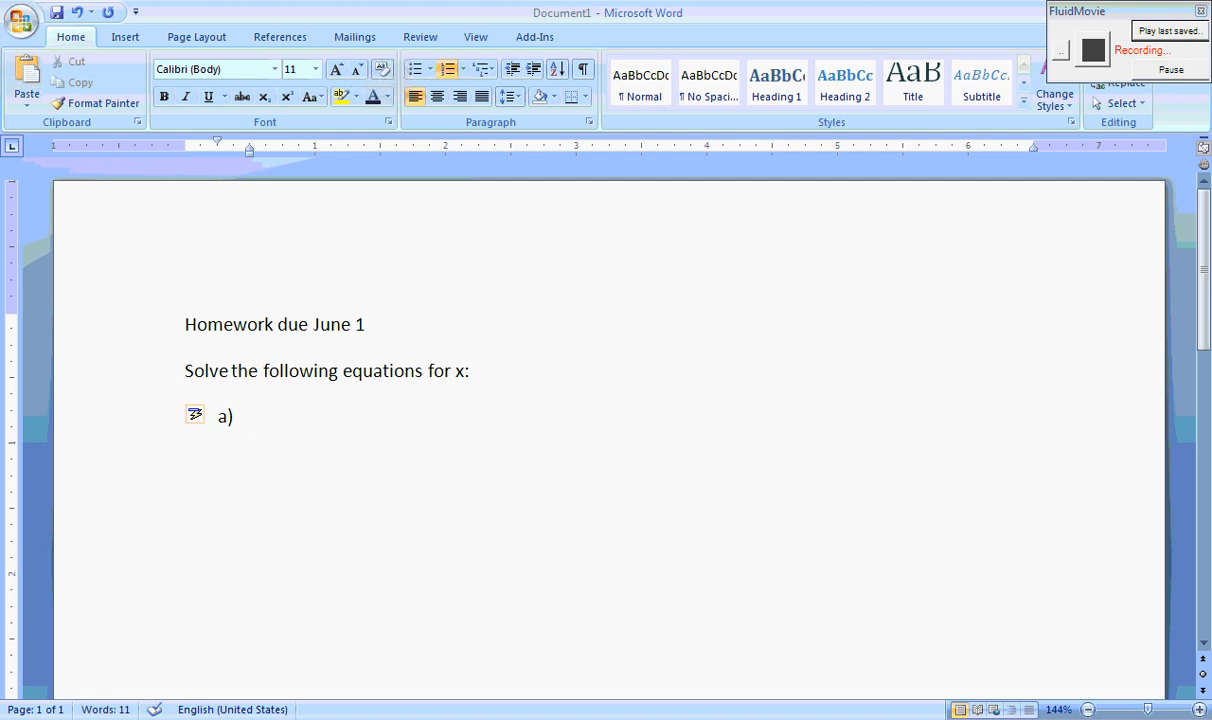
{"action": "left_click", "coordinate": [250, 416]}
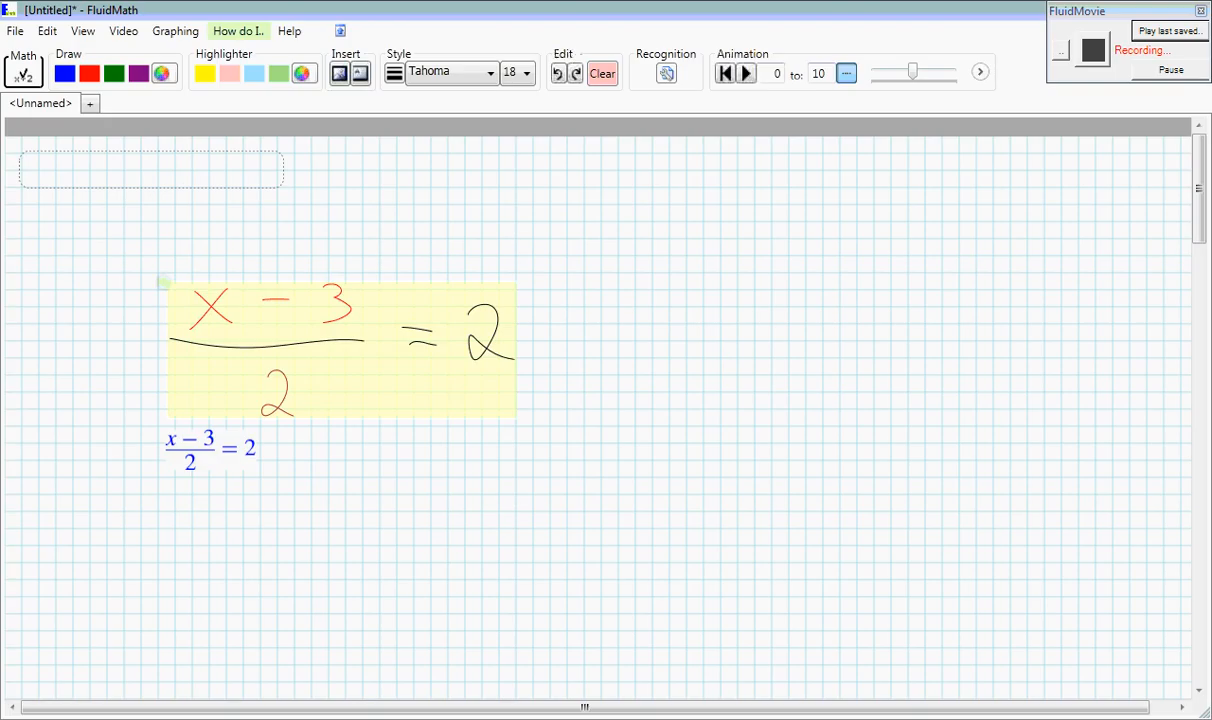
Replace the canvas ink with handwritten x − 1 = 0 and paste it after item a) in Word.
{"action": "left_click", "coordinate": [602, 73]}
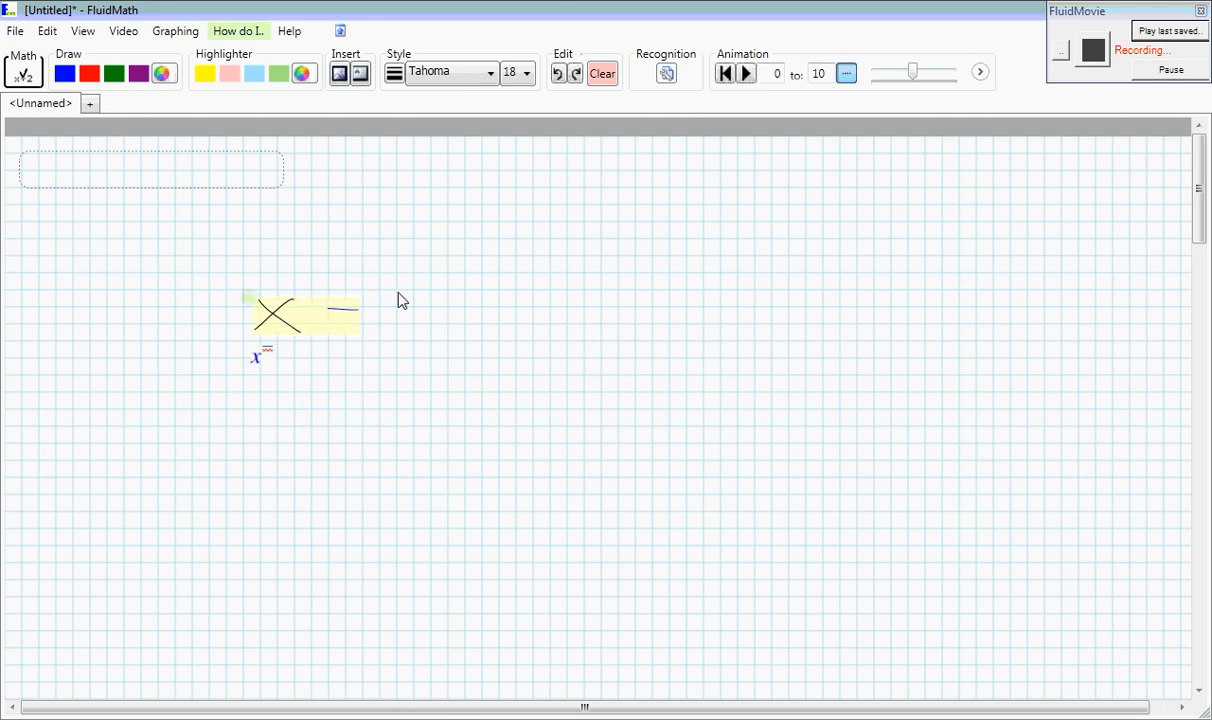
{"action": "left_click_drag", "start_coordinate": [330, 308], "coordinate": [505, 310]}
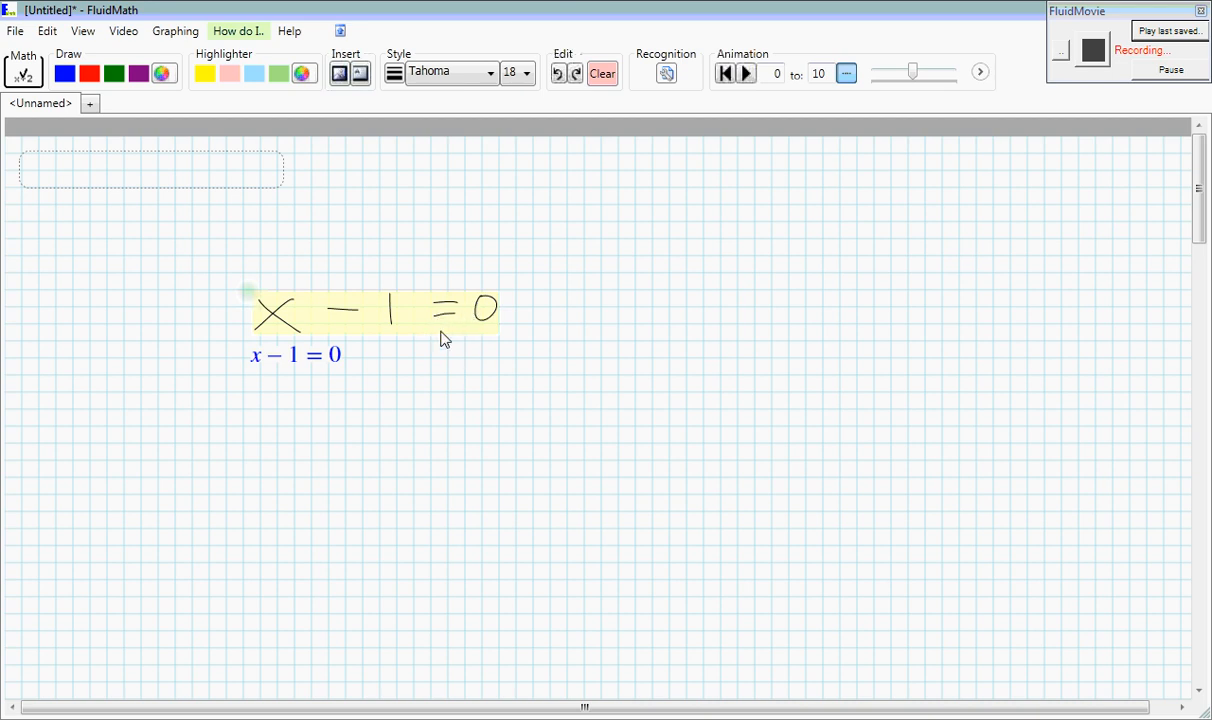
{"action": "mouse_move", "coordinate": [502, 425]}
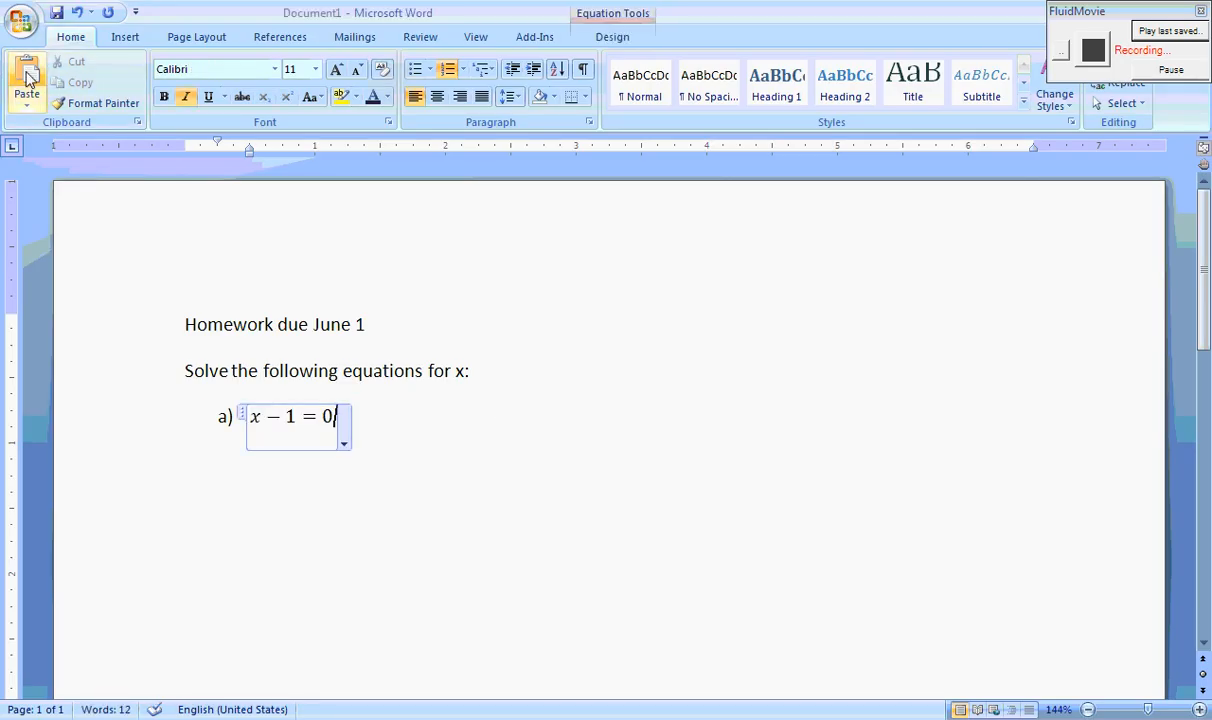
{"action": "key", "text": "Return"}
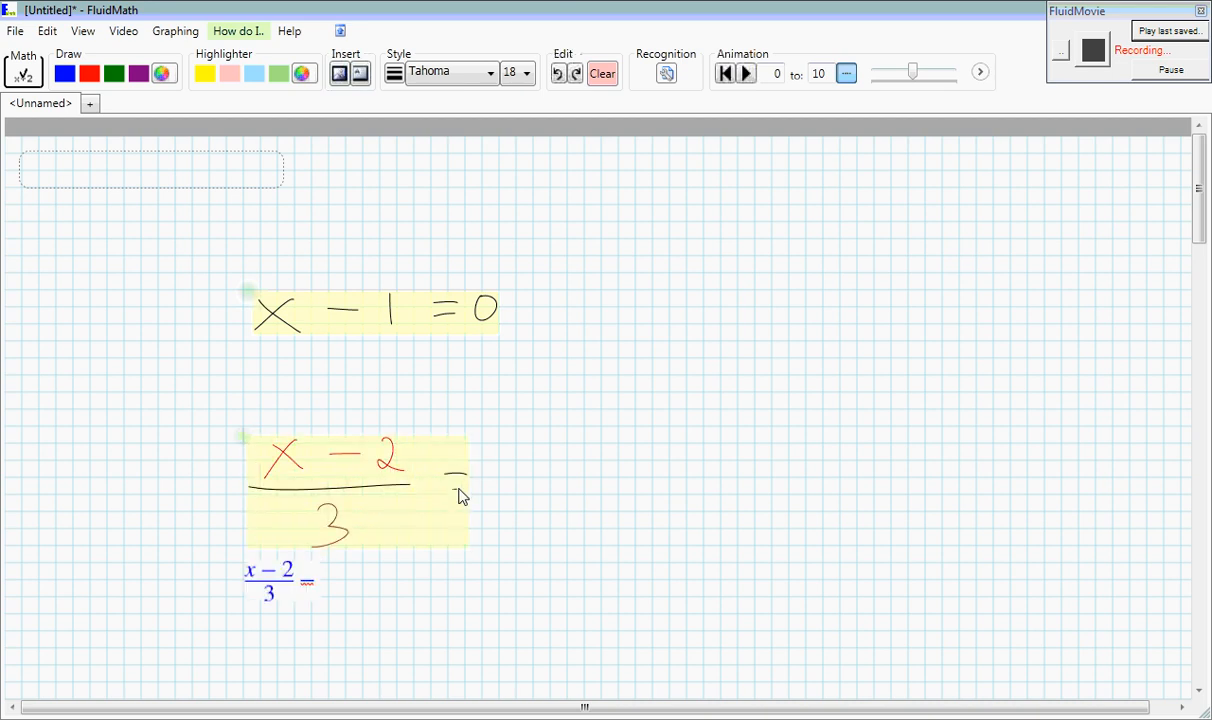
Handwrite (x − 2)/3 = 4 and (2/3)x + 1 = 4 on the FluidMath canvas.
{"action": "left_click_drag", "start_coordinate": [450, 480], "coordinate": [510, 500]}
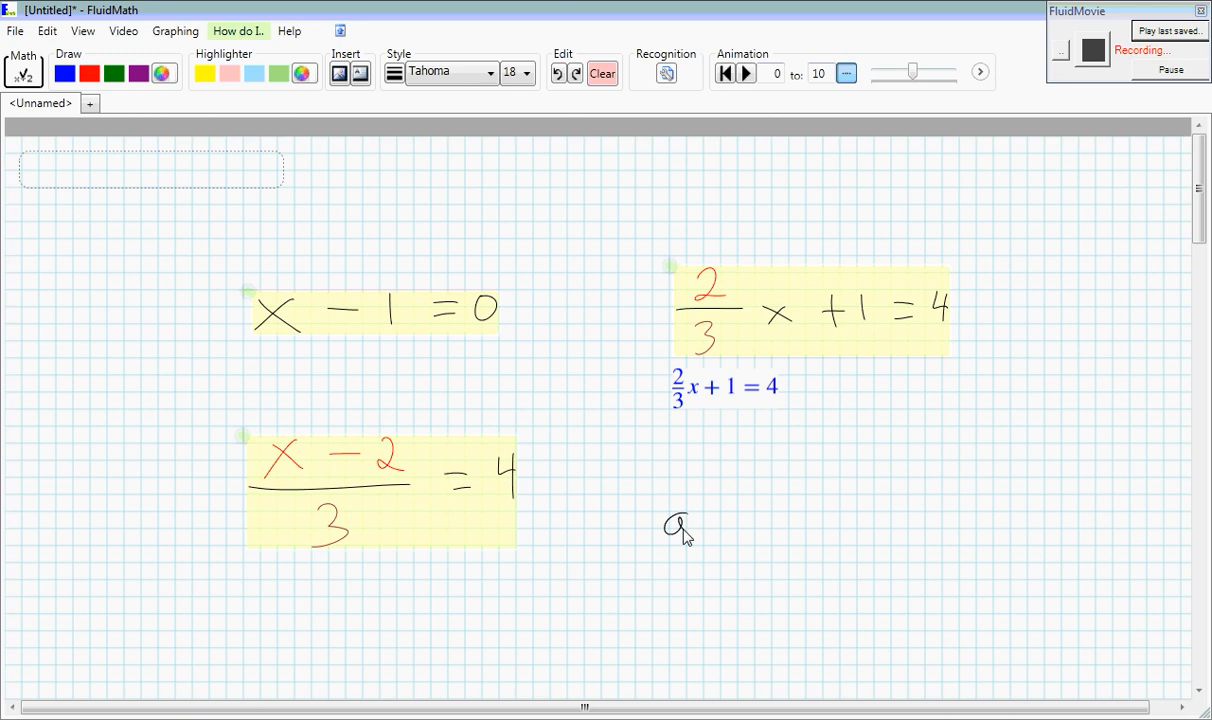
Handwrite 'ax² +' beneath the third equation to start a quadratic.
{"action": "left_click_drag", "start_coordinate": [665, 525], "coordinate": [820, 515]}
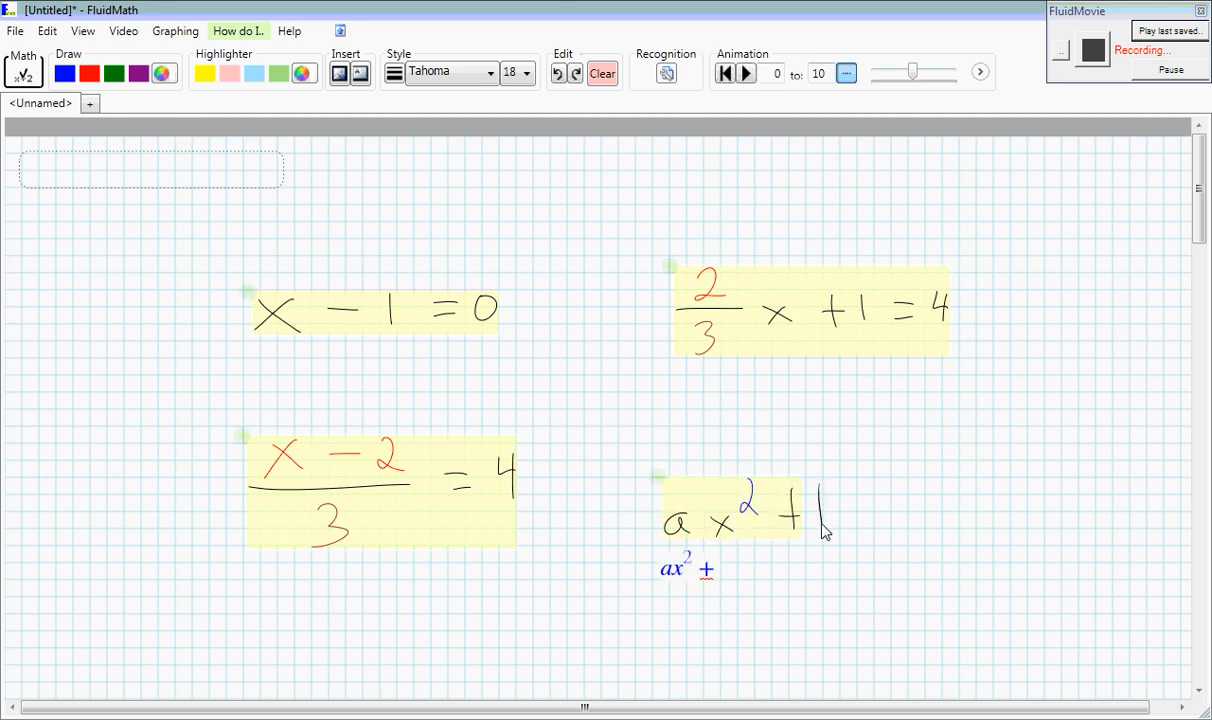